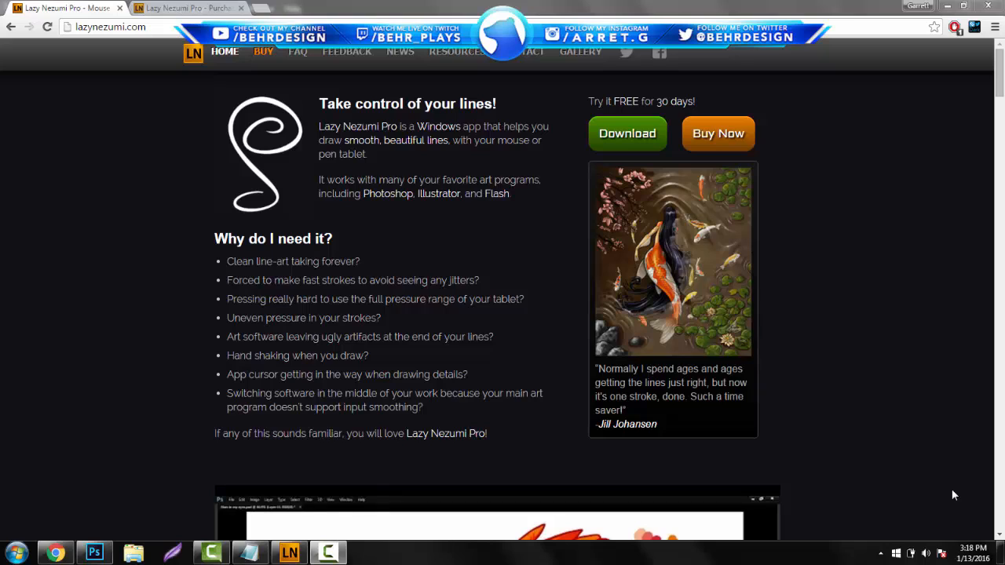
pyautogui.moveTo(911, 436)
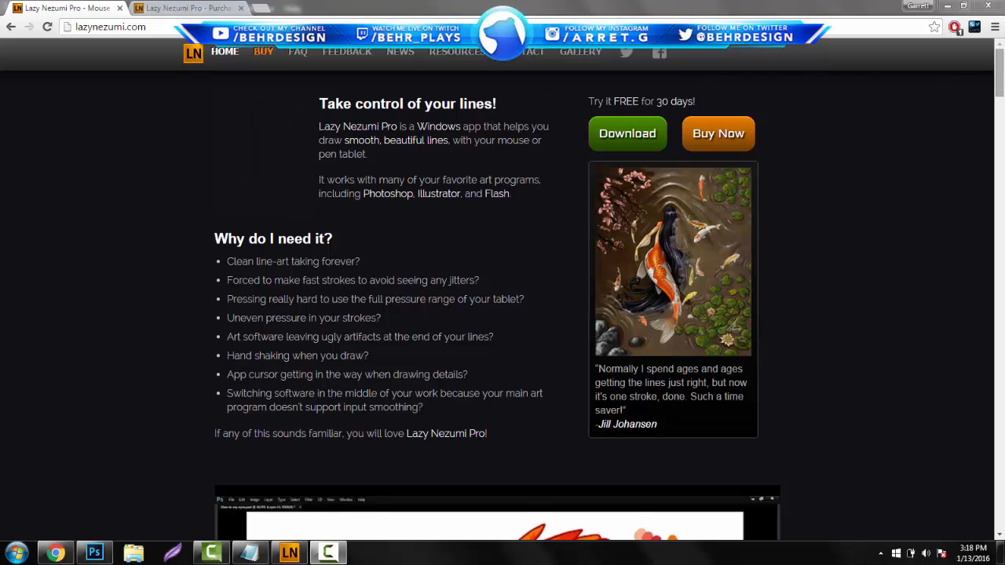
# Start the Lazy Nezumi Pro trial download and view the license purchase page
pyautogui.scroll(-3)
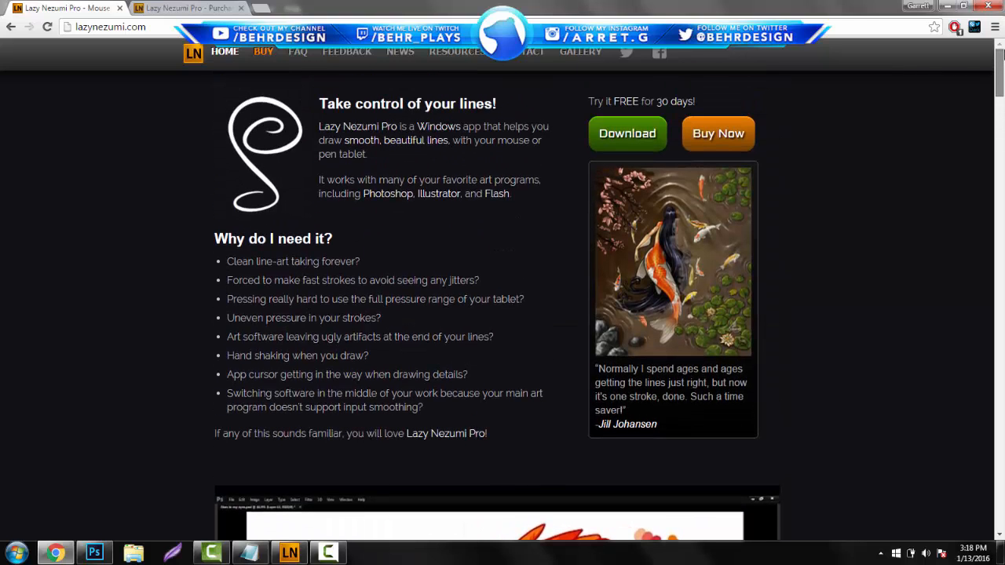
pyautogui.click(626, 132)
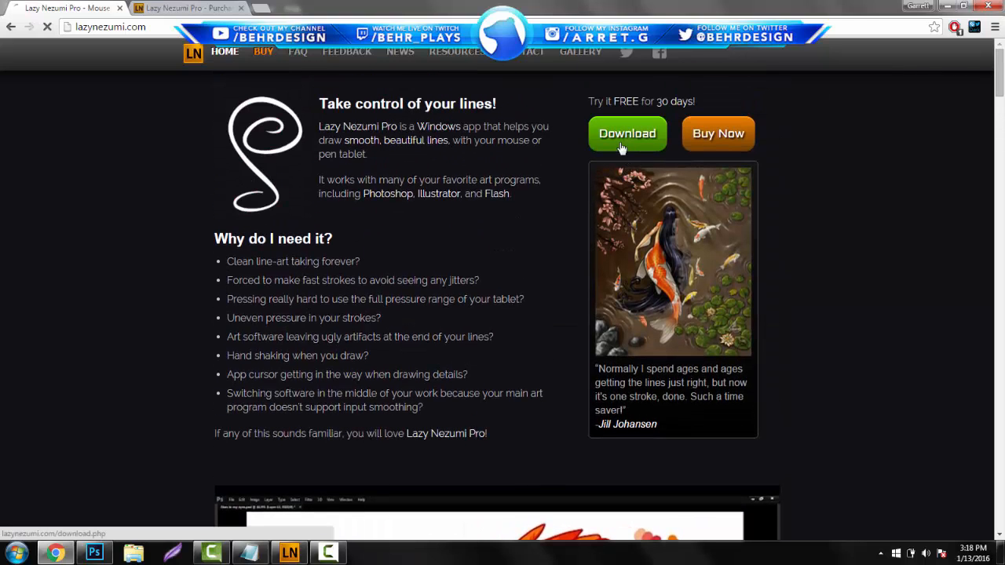
pyautogui.click(627, 132)
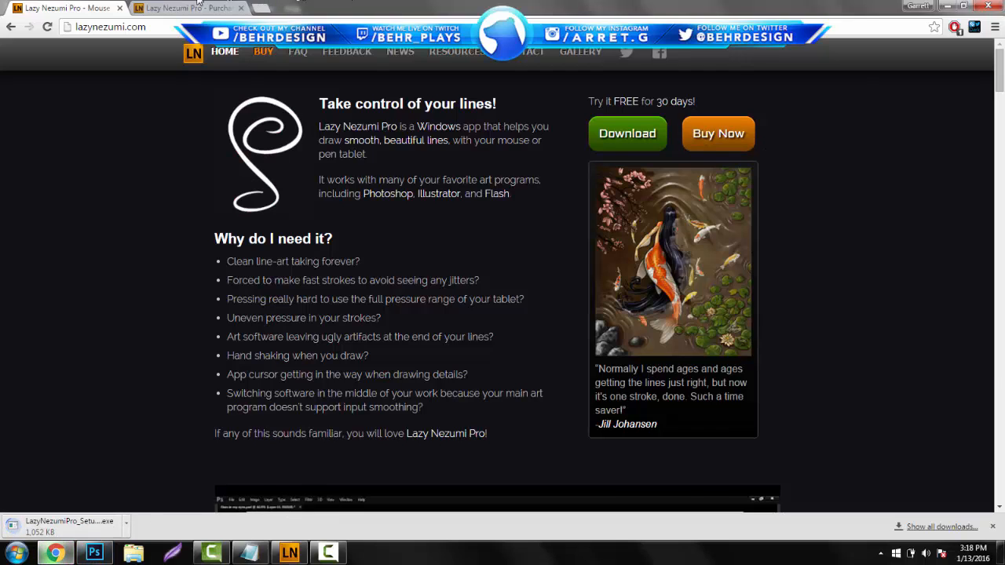
pyautogui.click(716, 132)
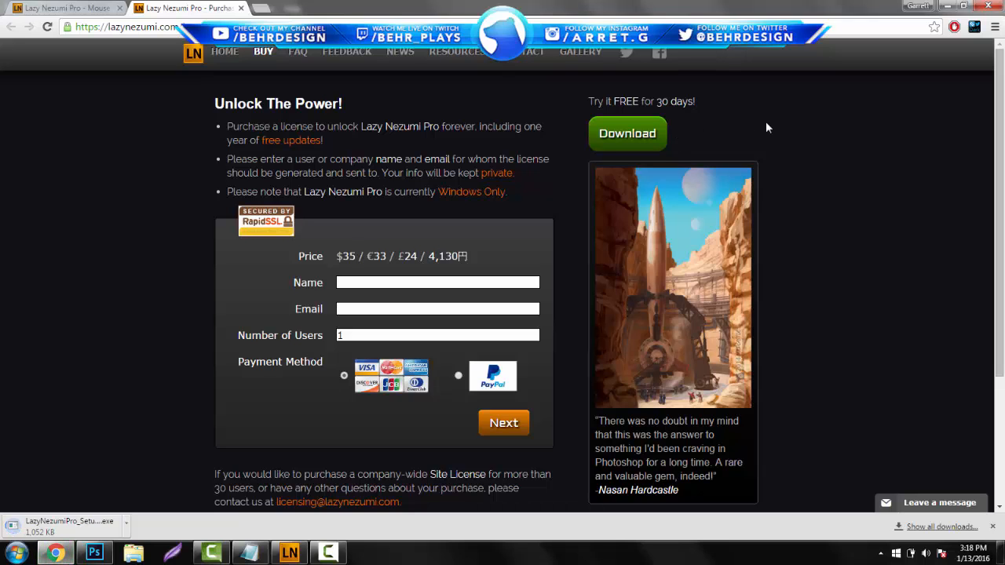
pyautogui.scroll(-3)
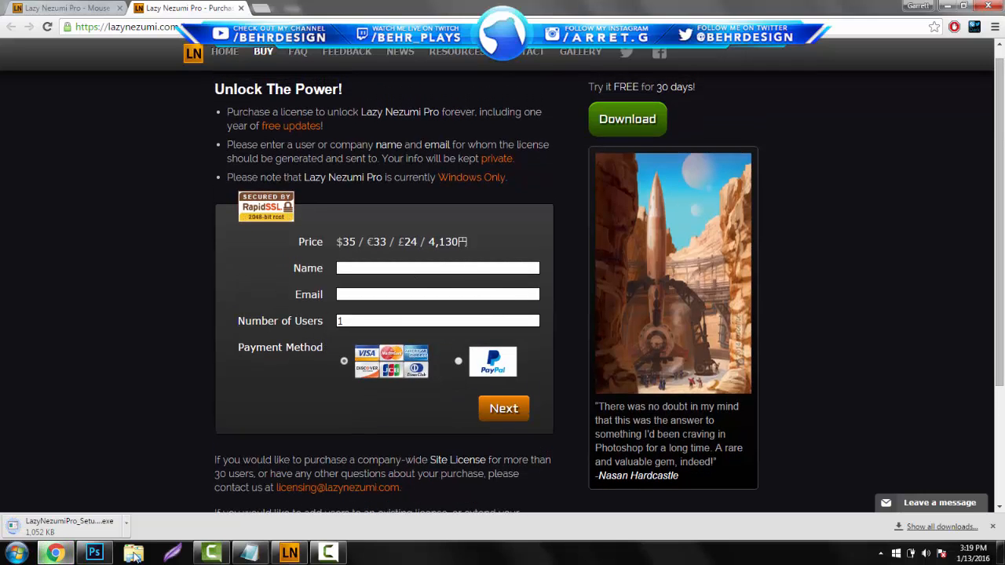
# Cancel the installer download from the shelf and switch over to Photoshop
pyautogui.rightClick(66, 525)
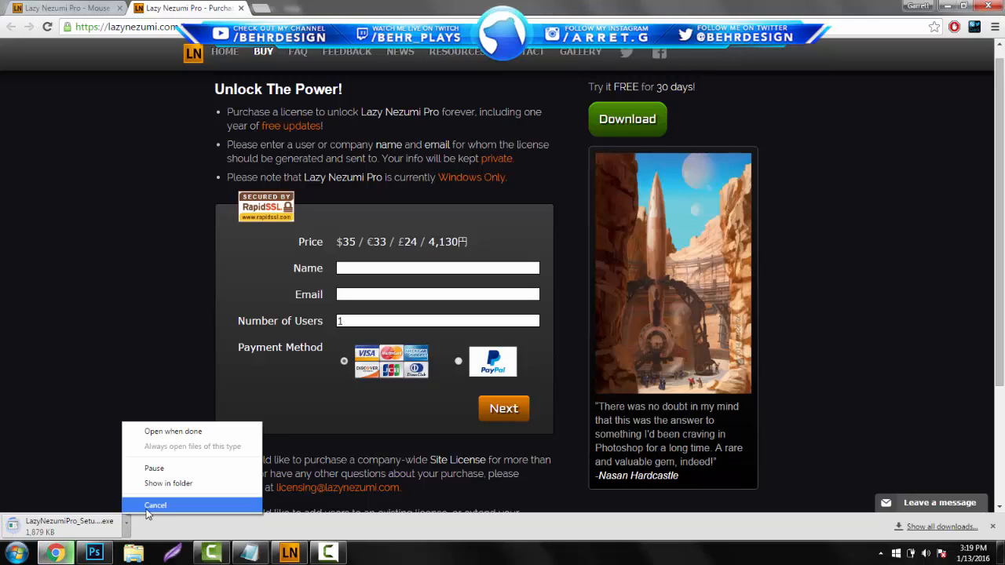
pyautogui.click(156, 505)
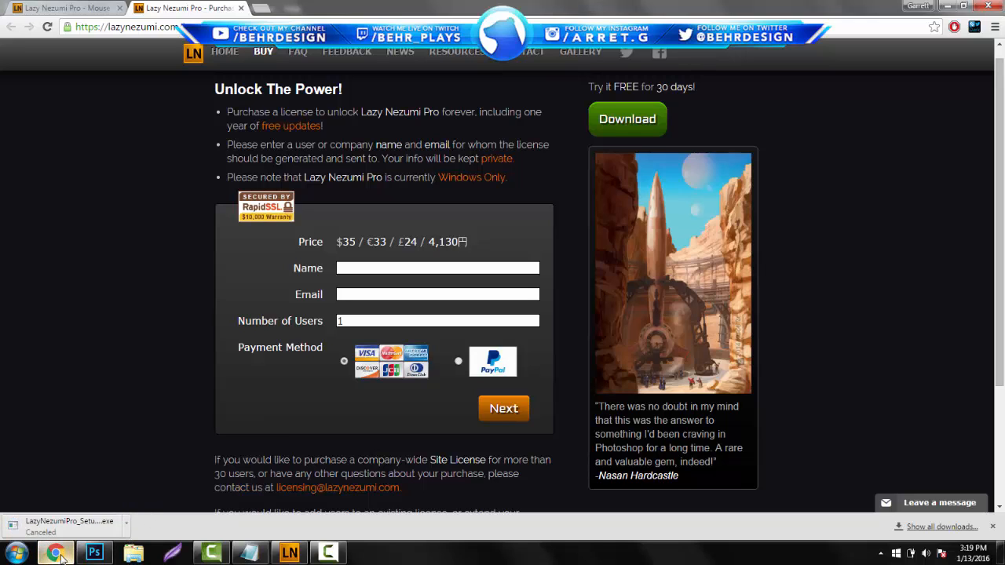
pyautogui.click(94, 553)
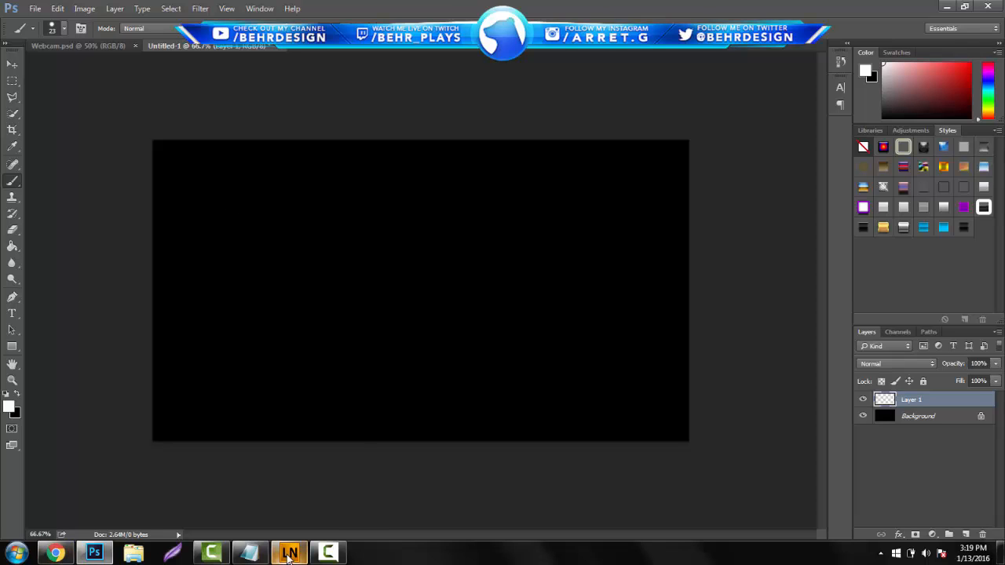
# Show Lazy Nezumi Pro over the canvas and keep the 'smoothing - pressure gain' preset
pyautogui.click(289, 552)
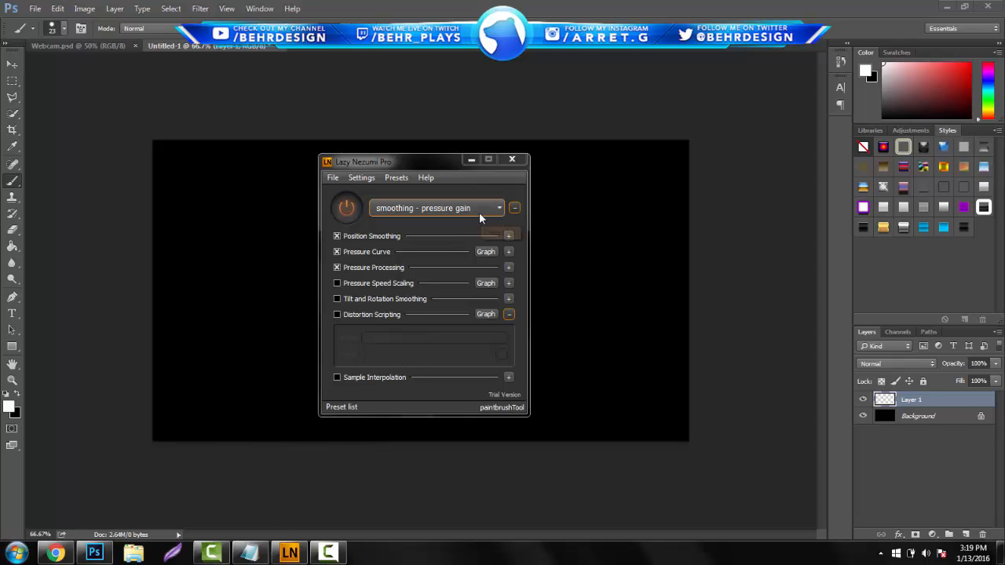
pyautogui.moveTo(481, 218)
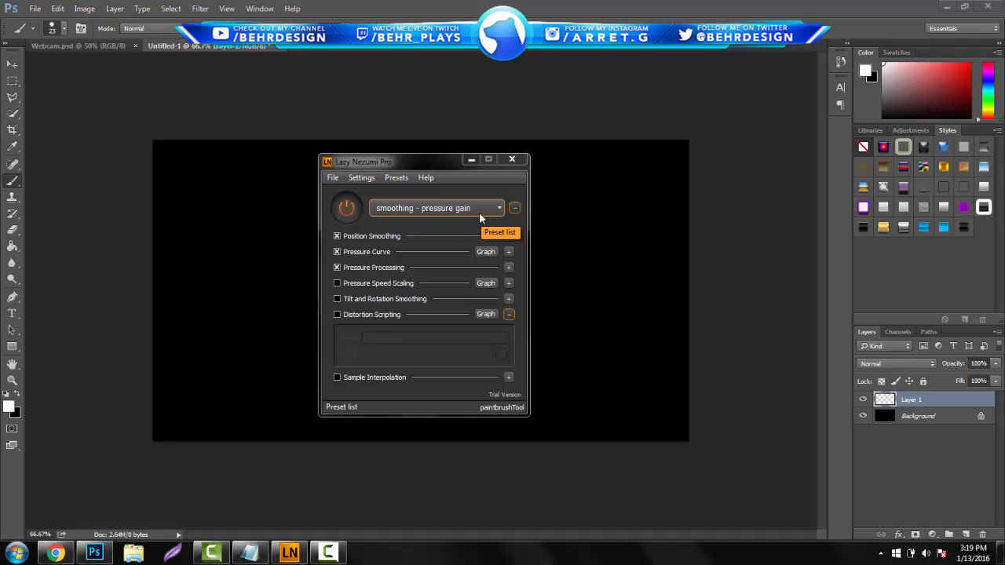
pyautogui.click(499, 207)
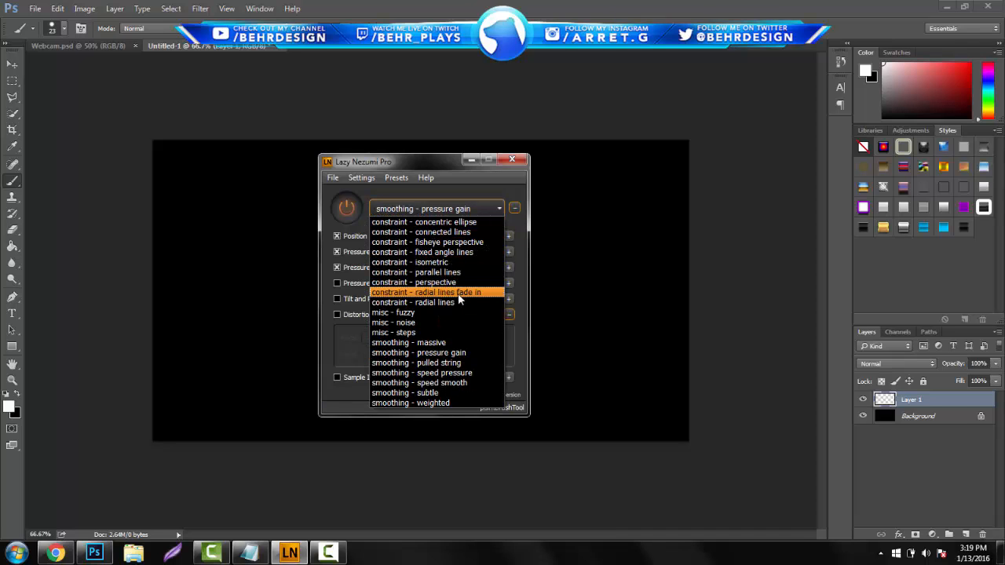
pyautogui.moveTo(437, 333)
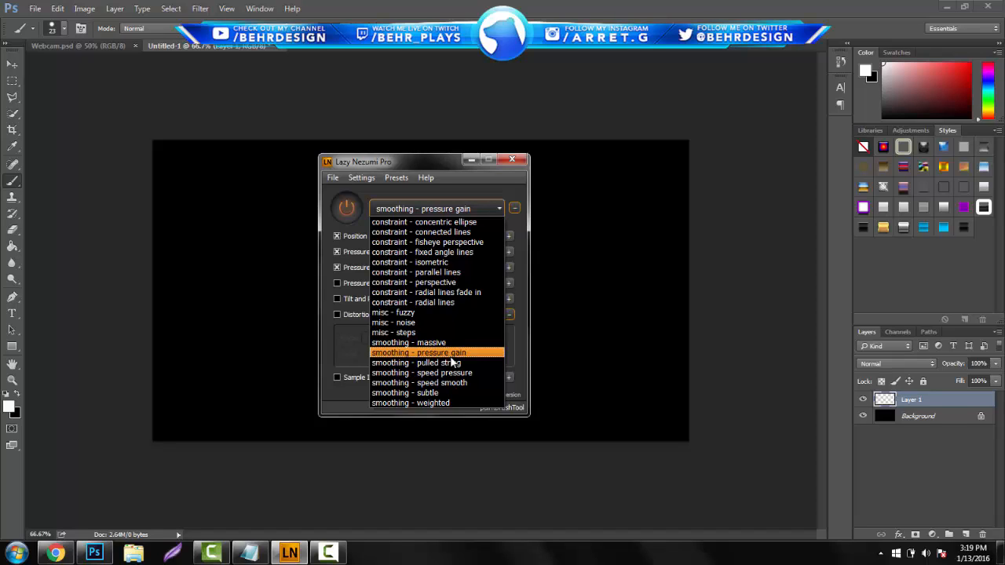
pyautogui.moveTo(465, 358)
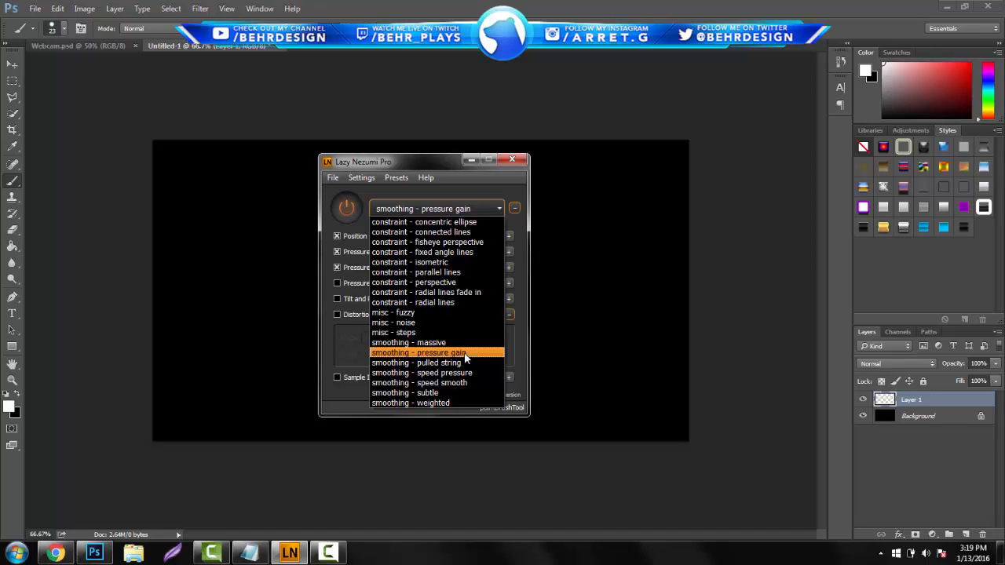
pyautogui.click(418, 352)
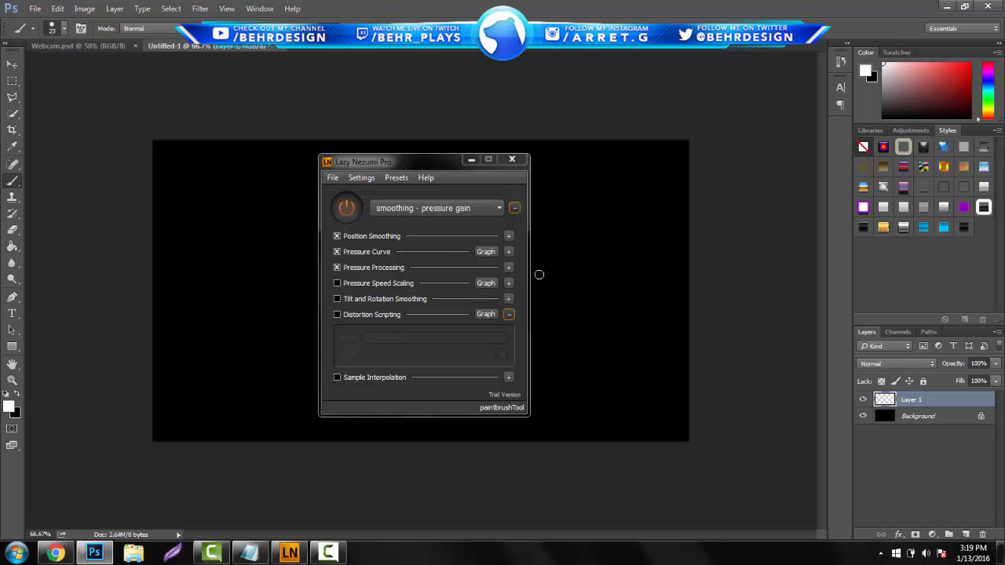
# Move the Lazy Nezumi window aside and paint looping pressure-gain test strokes on the canvas
pyautogui.moveTo(365, 162); pyautogui.dragTo(340, 185)
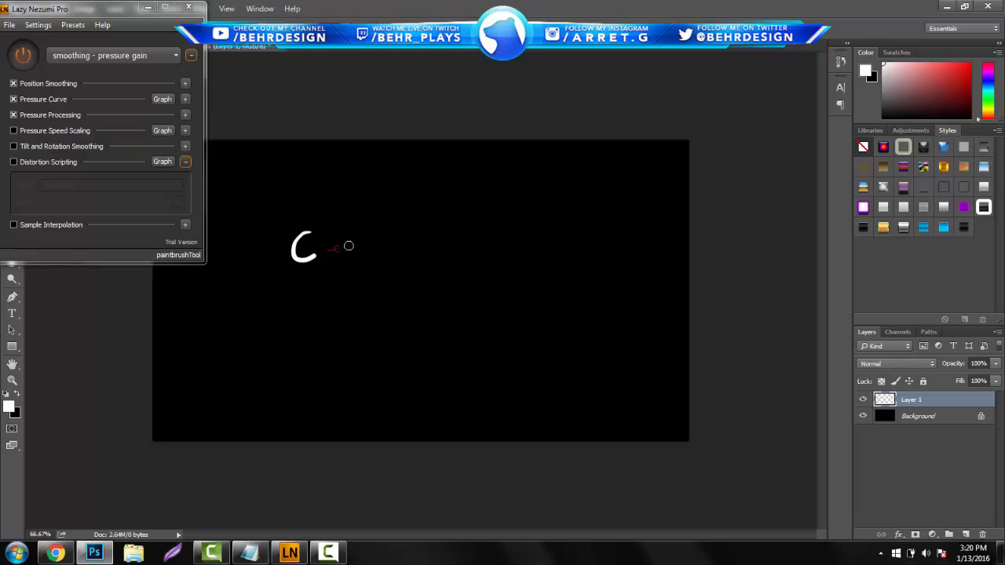
pyautogui.moveTo(330, 244); pyautogui.dragTo(439, 285)
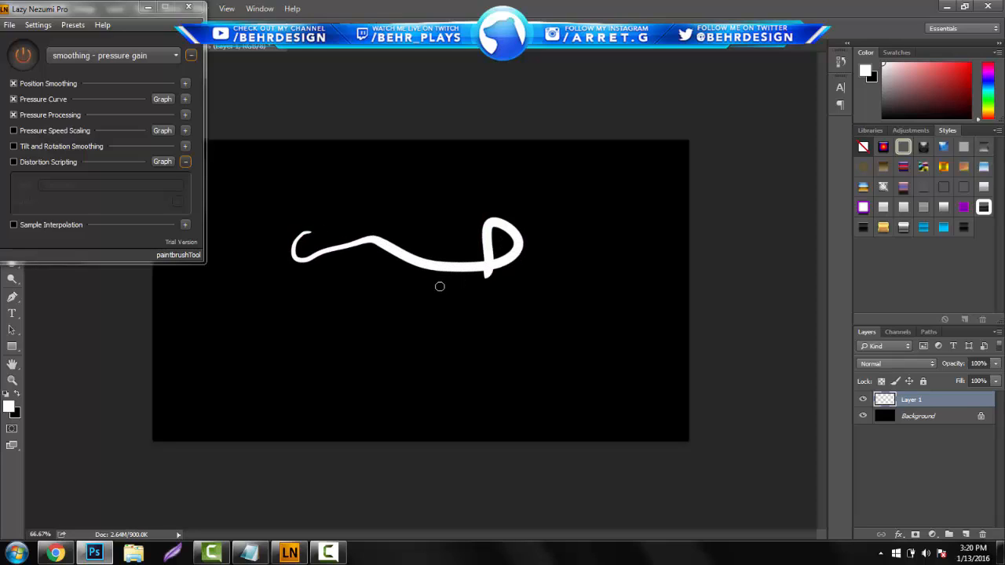
pyautogui.moveTo(409, 267)
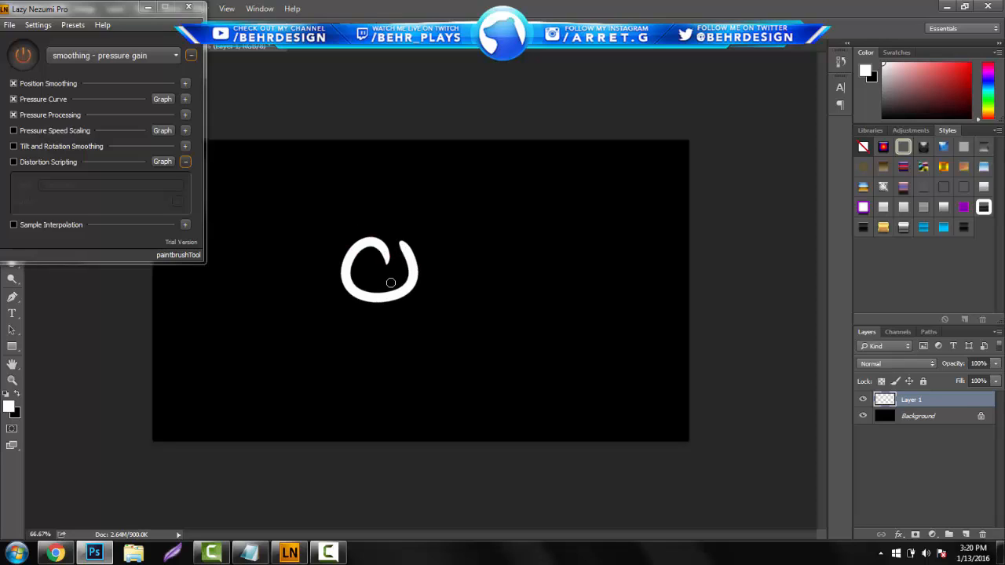
pyautogui.moveTo(270, 173)
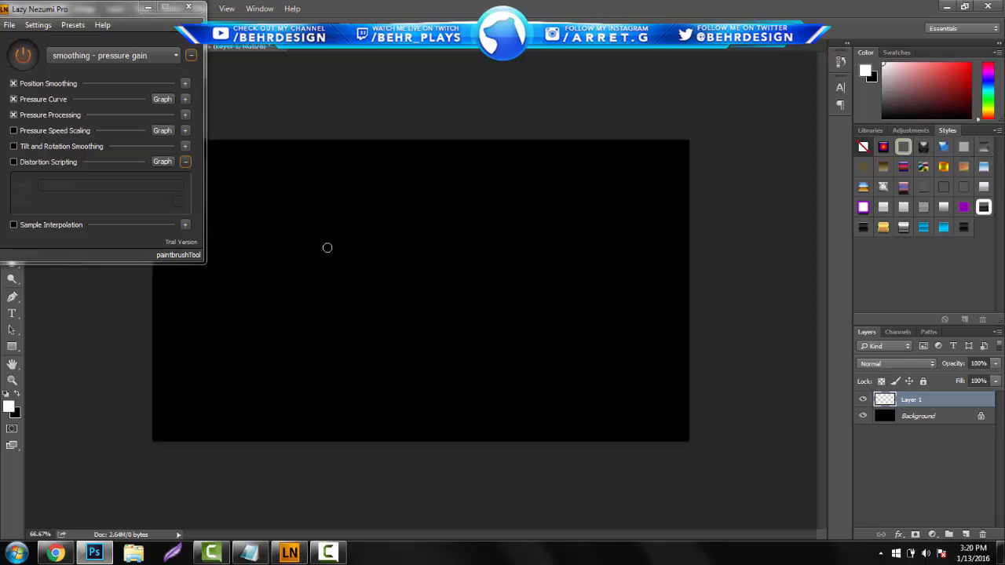
pyautogui.moveTo(315, 273)
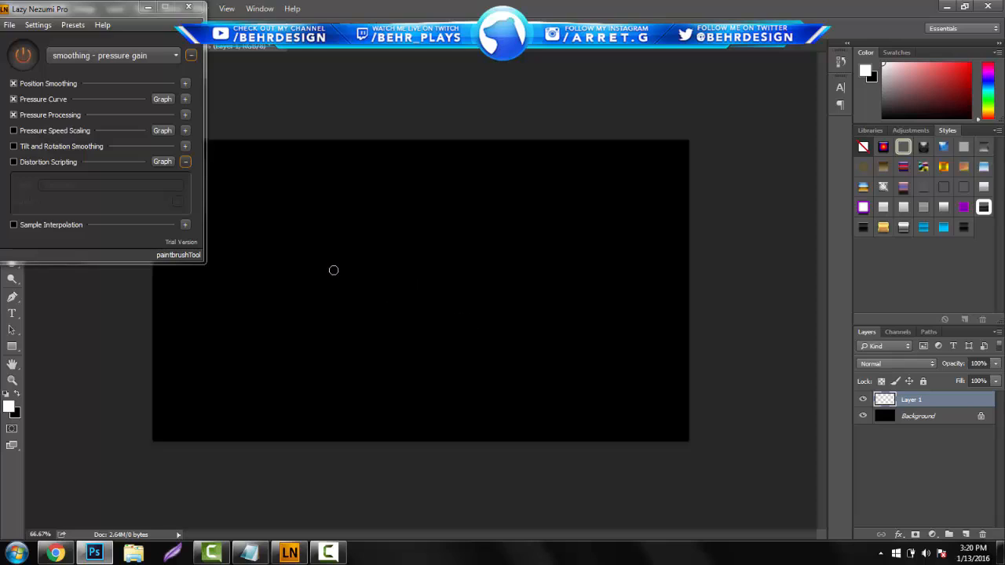
pyautogui.moveTo(307, 270)
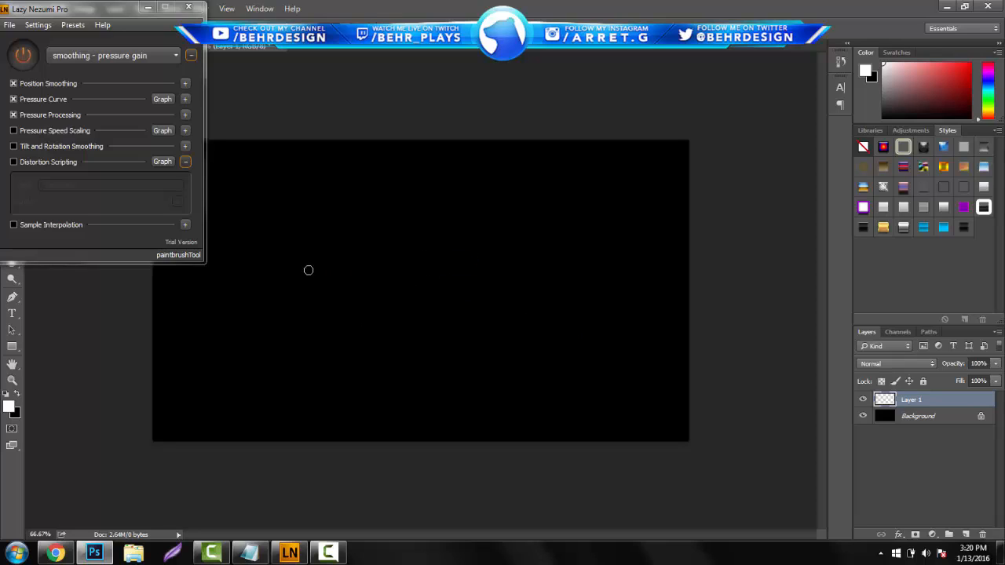
pyautogui.moveTo(385, 266); pyautogui.dragTo(369, 321)
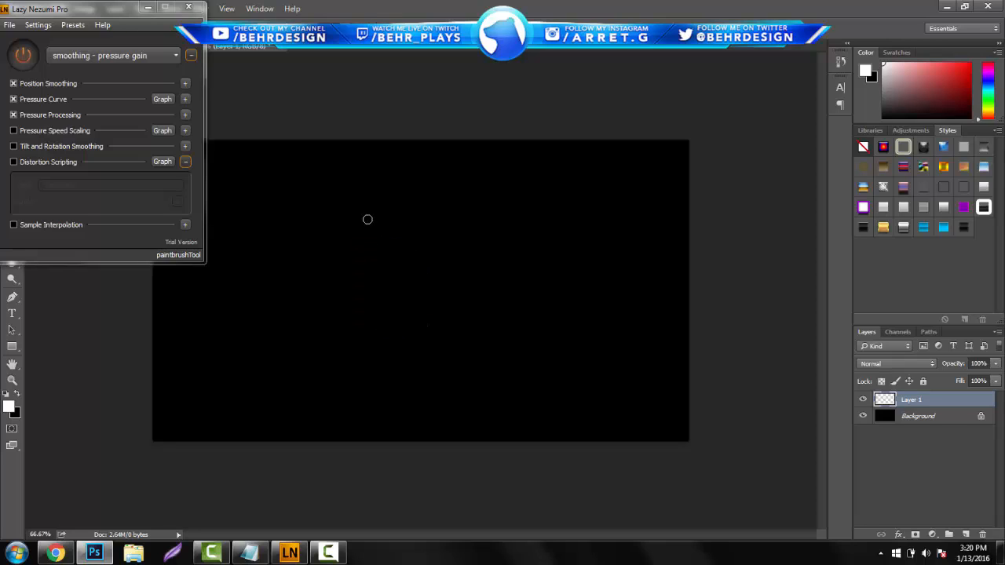
pyautogui.moveTo(358, 220); pyautogui.dragTo(405, 196)
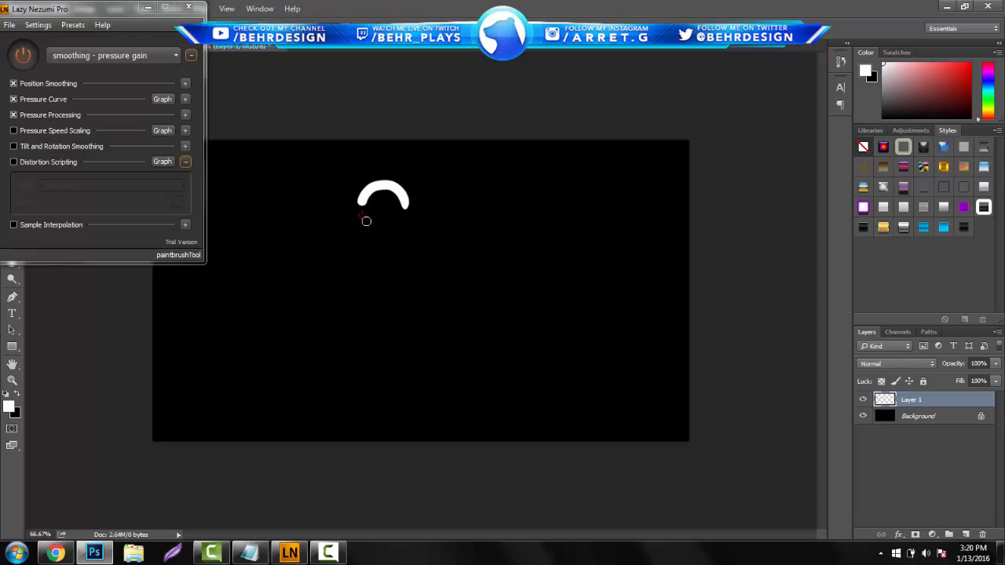
pyautogui.moveTo(384, 204); pyautogui.dragTo(370, 295)
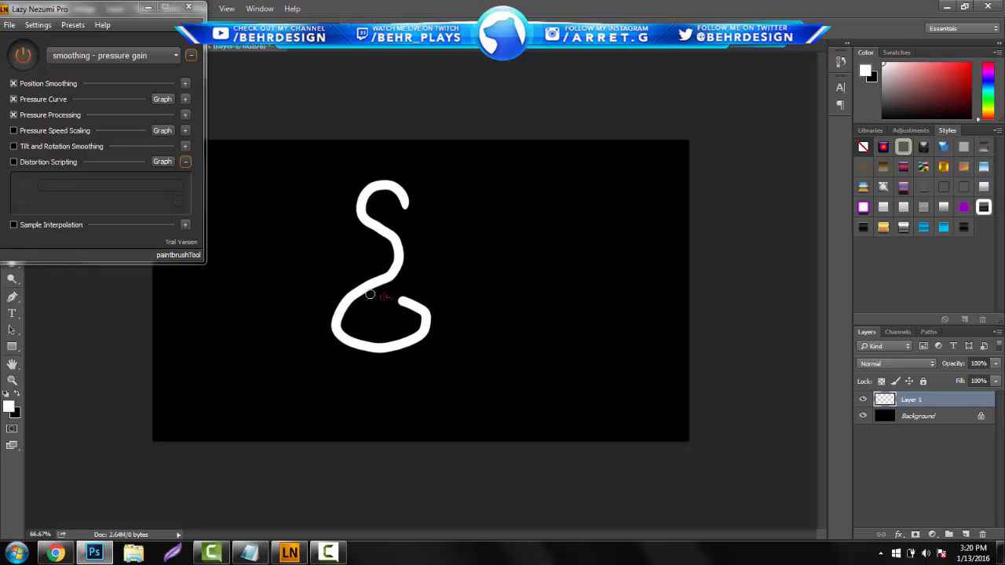
pyautogui.moveTo(369, 295); pyautogui.dragTo(299, 233)
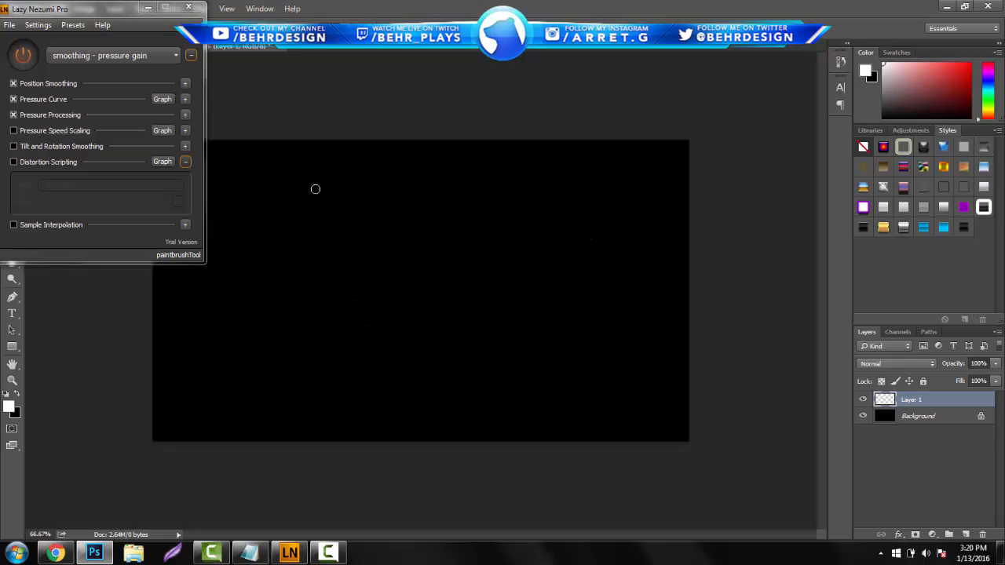
# Load 'smoothing - pulled string' and draw a smooth loop and an arc on the canvas
pyautogui.click(114, 56)
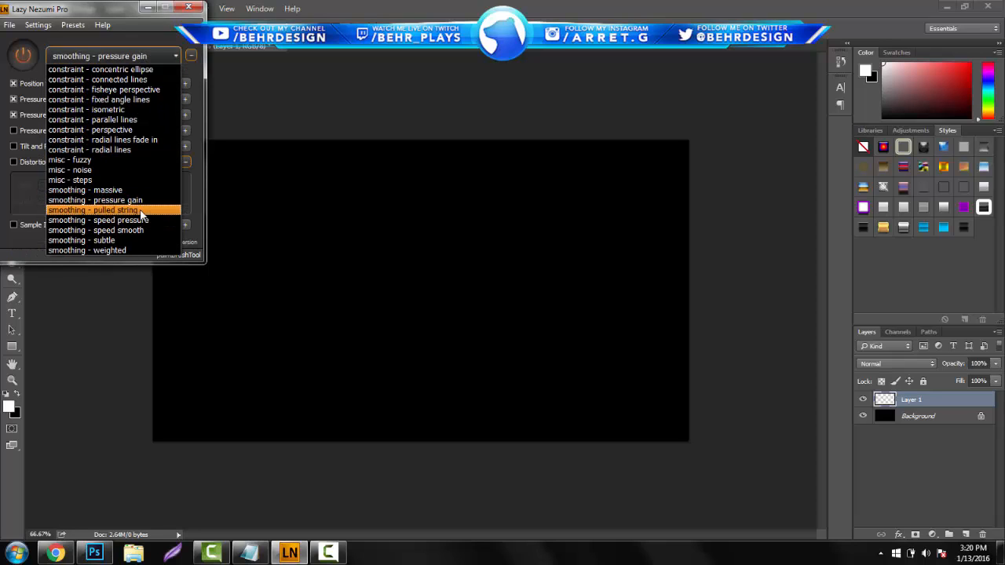
pyautogui.click(92, 211)
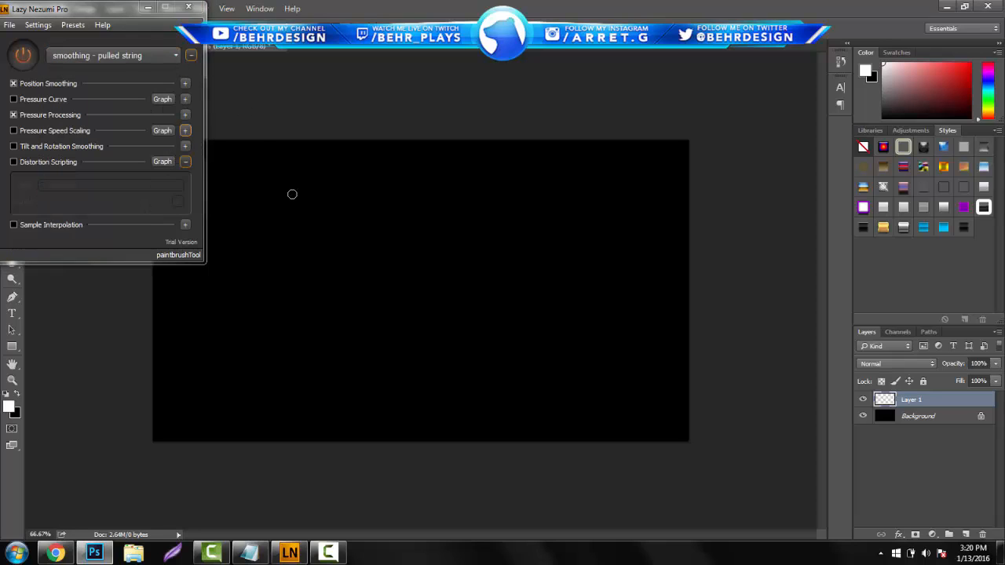
pyautogui.moveTo(366, 328)
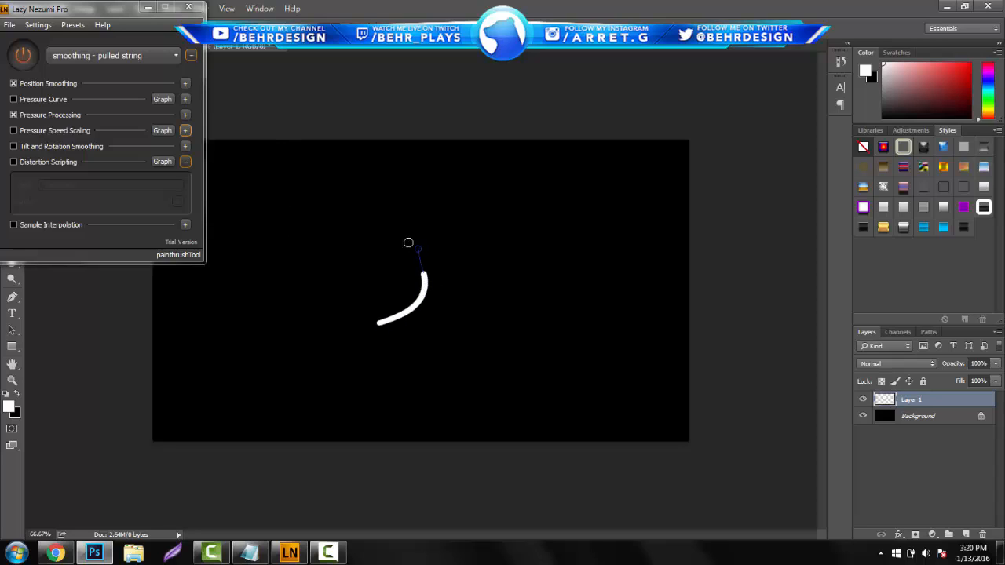
pyautogui.moveTo(418, 255); pyautogui.dragTo(399, 239)
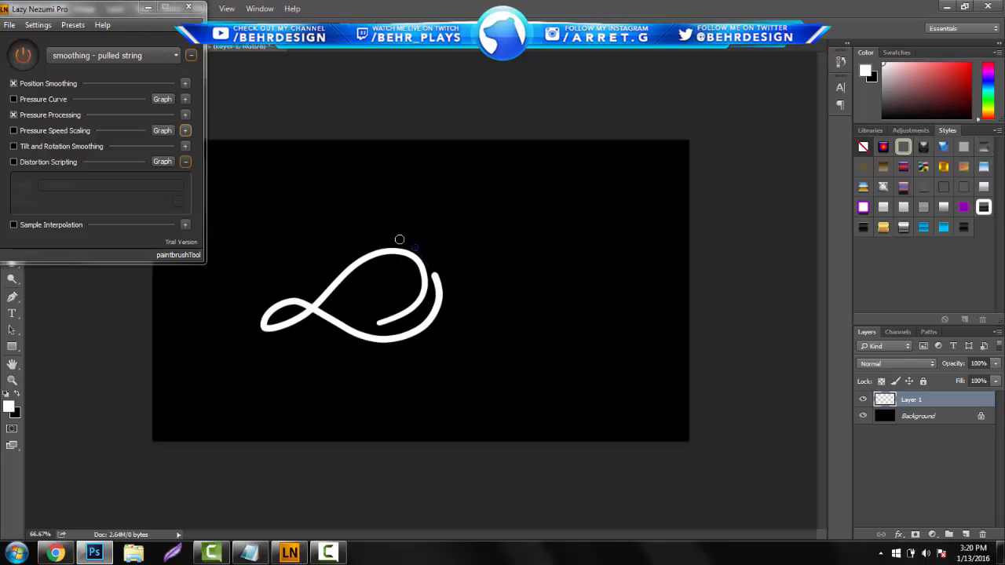
pyautogui.moveTo(399, 239); pyautogui.dragTo(447, 265)
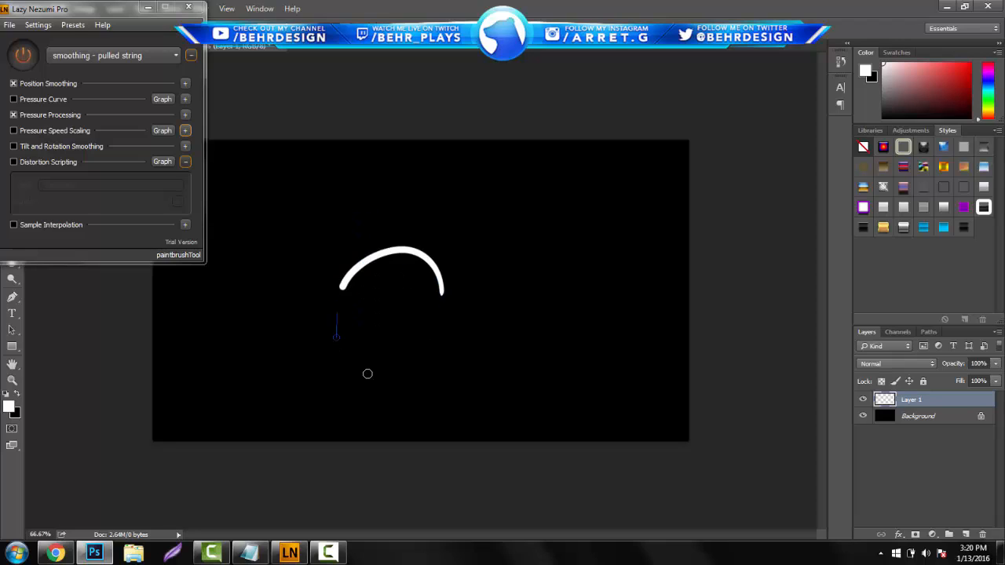
pyautogui.moveTo(338, 333); pyautogui.dragTo(393, 311)
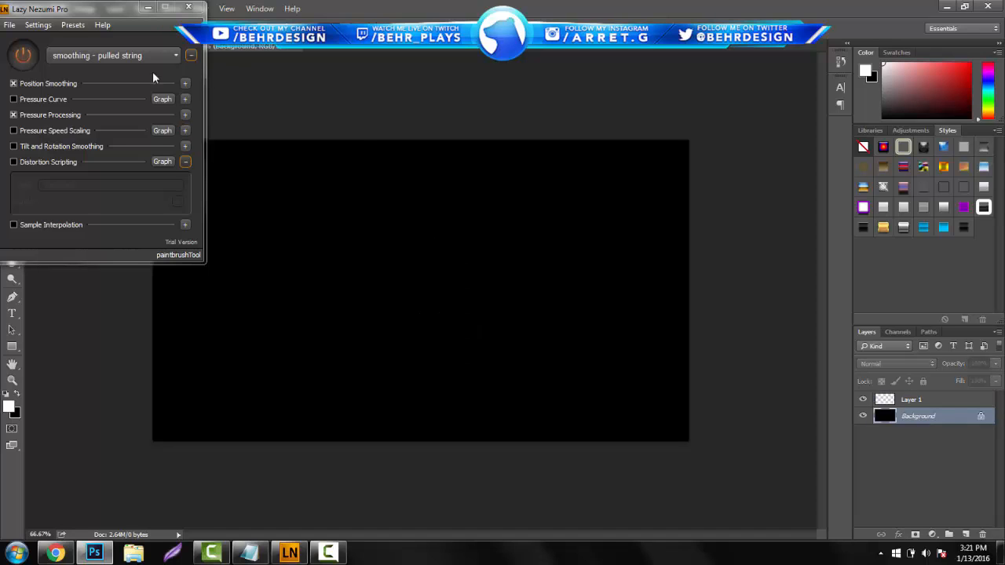
# Load the 'constraint - concentric ellipse' preset for drawing concentric circles
pyautogui.click(113, 55)
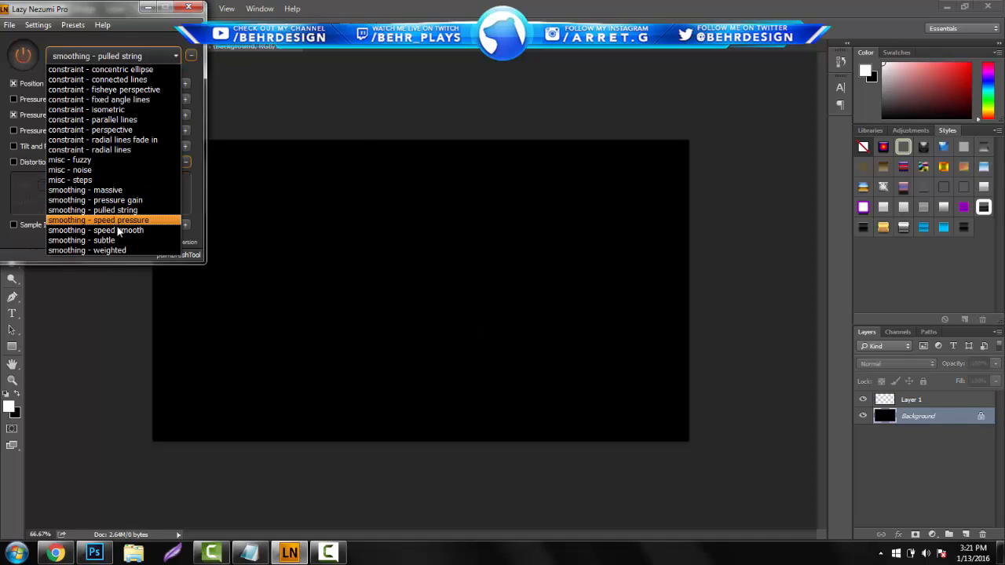
pyautogui.moveTo(113, 229)
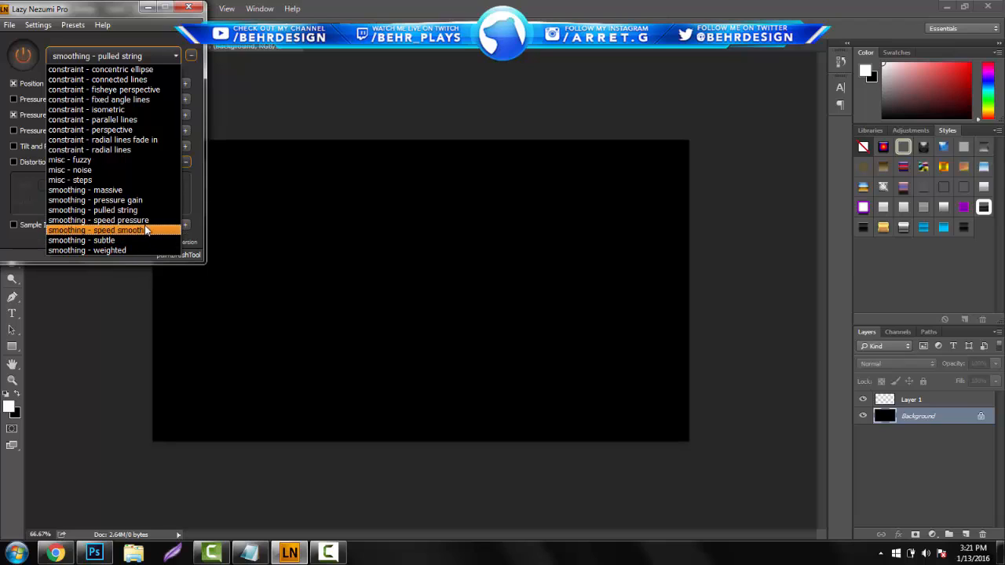
pyautogui.moveTo(124, 160)
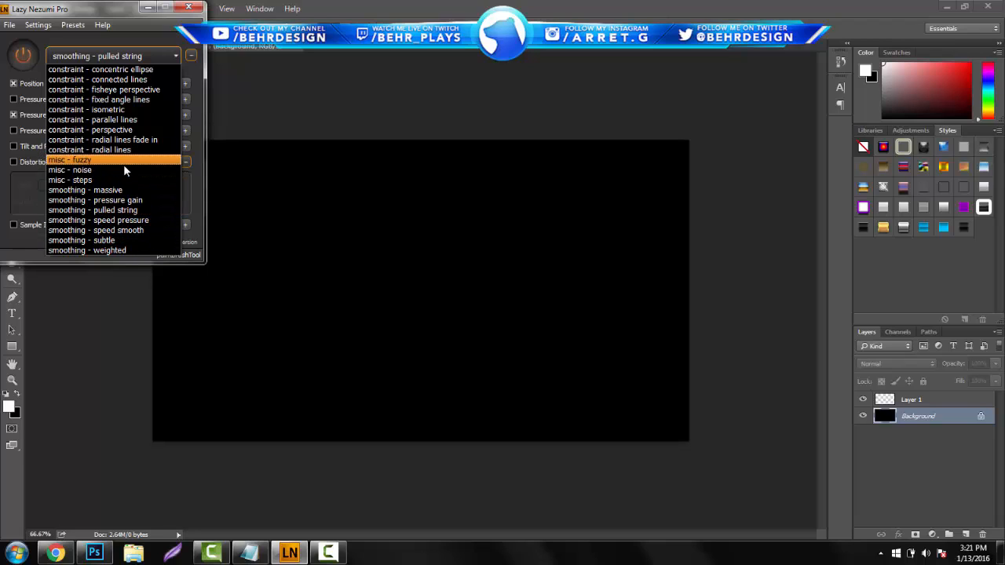
pyautogui.moveTo(133, 154)
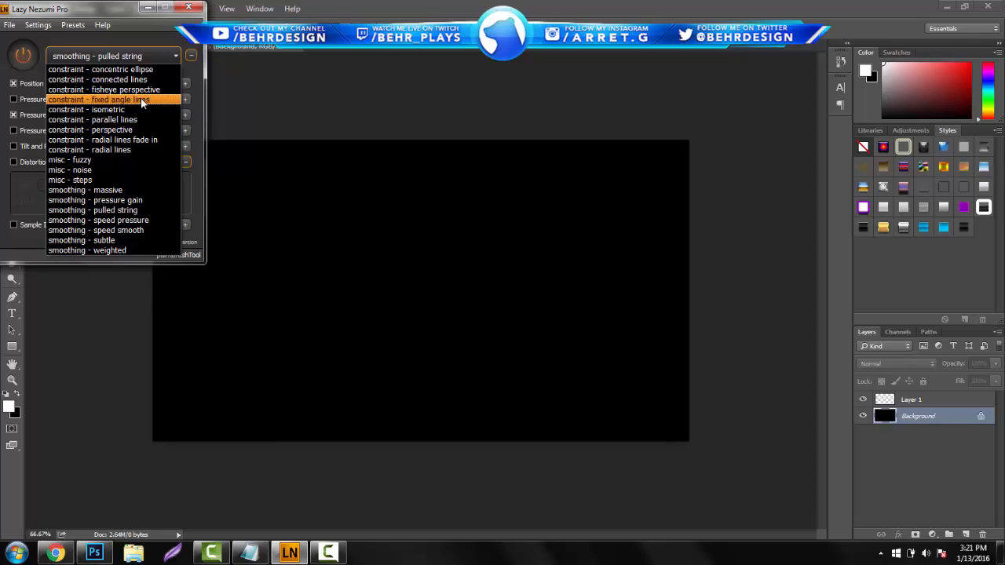
pyautogui.click(111, 69)
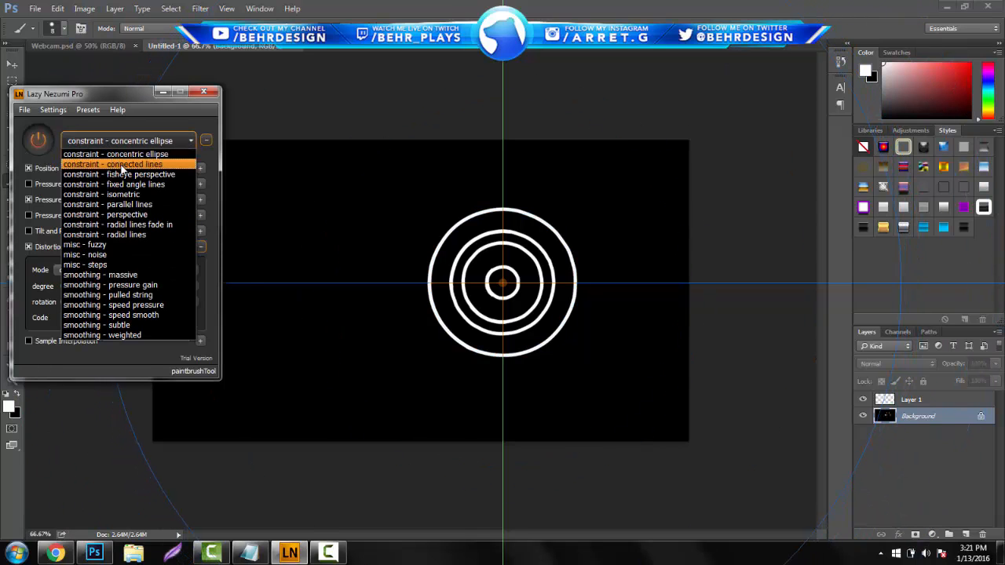
# Try 'constraint - connected lines', then load 'constraint - isometric' for isometric guides
pyautogui.click(113, 163)
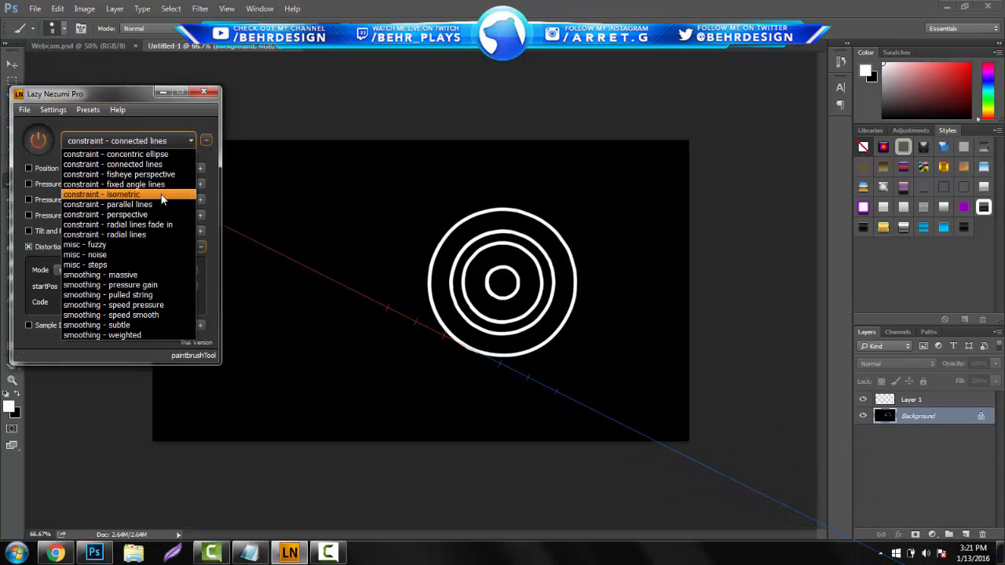
pyautogui.click(102, 195)
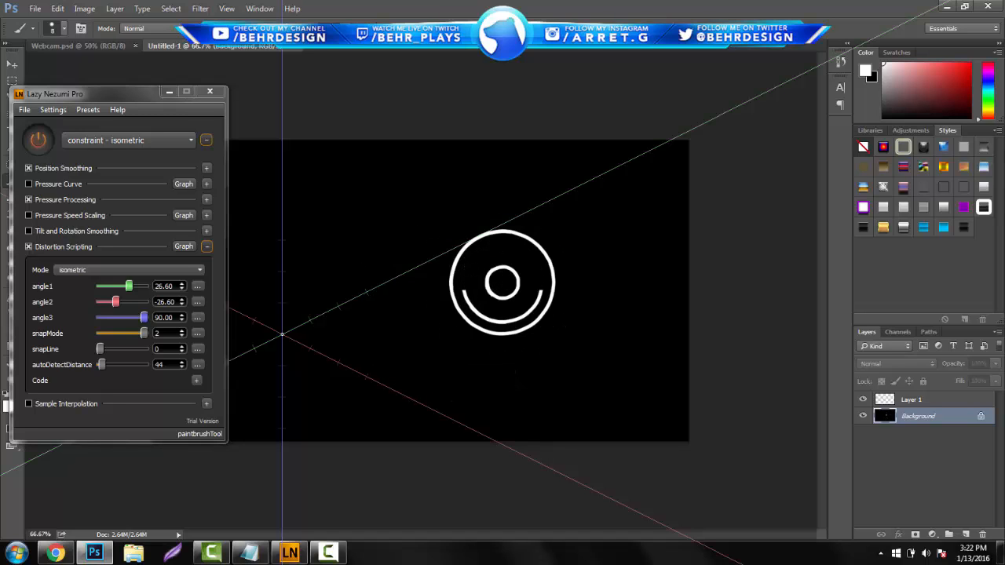
# Preview the perspective and 'radial lines fade in' constraints, moving the radial centre higher
pyautogui.click(129, 140)
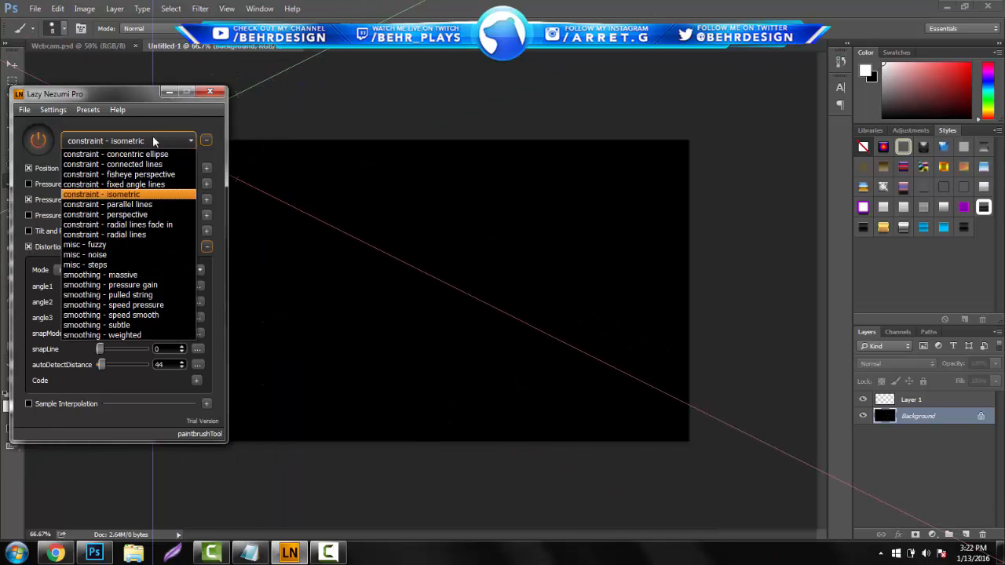
pyautogui.click(105, 214)
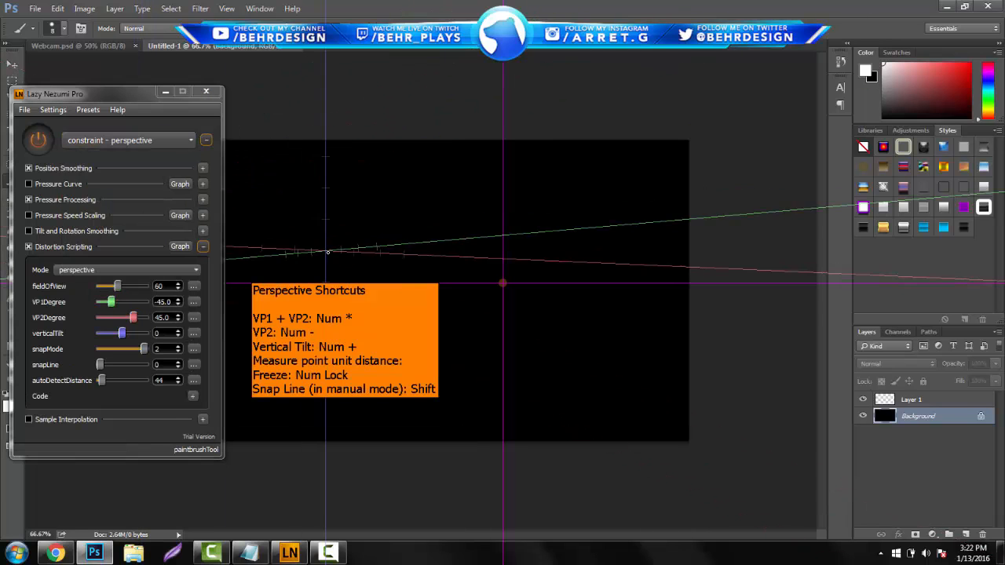
pyautogui.click(126, 141)
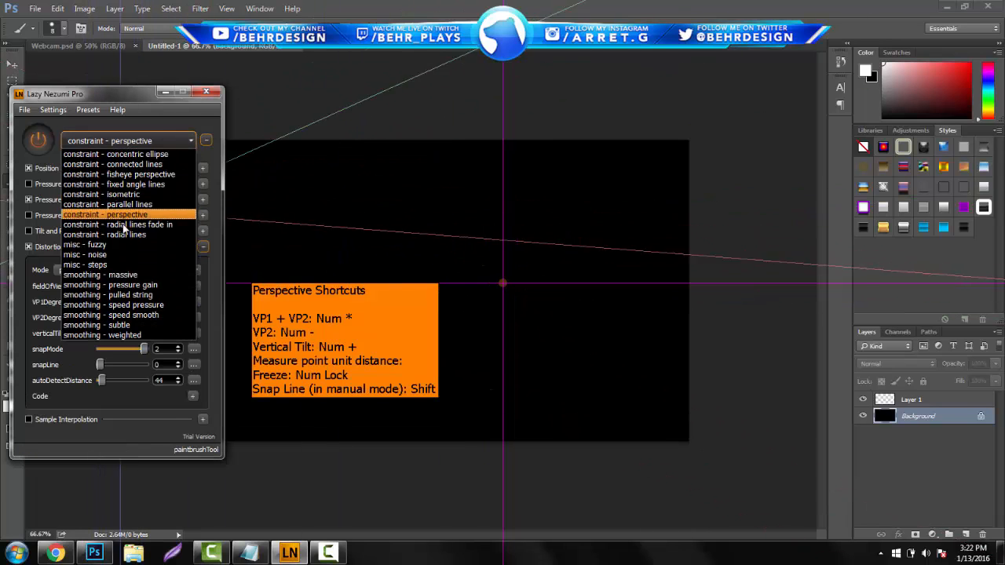
pyautogui.click(118, 223)
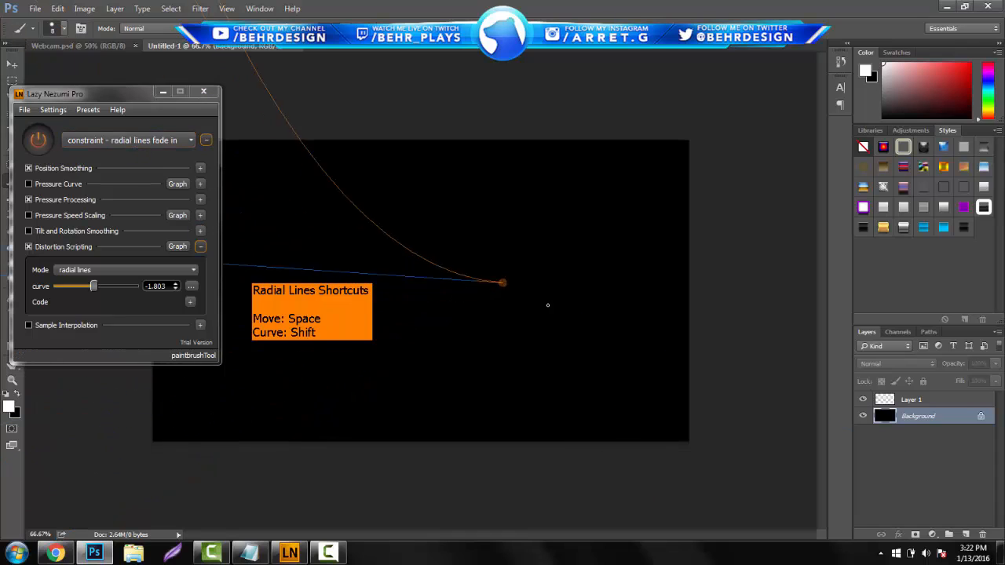
pyautogui.moveTo(393, 234); pyautogui.dragTo(503, 282)
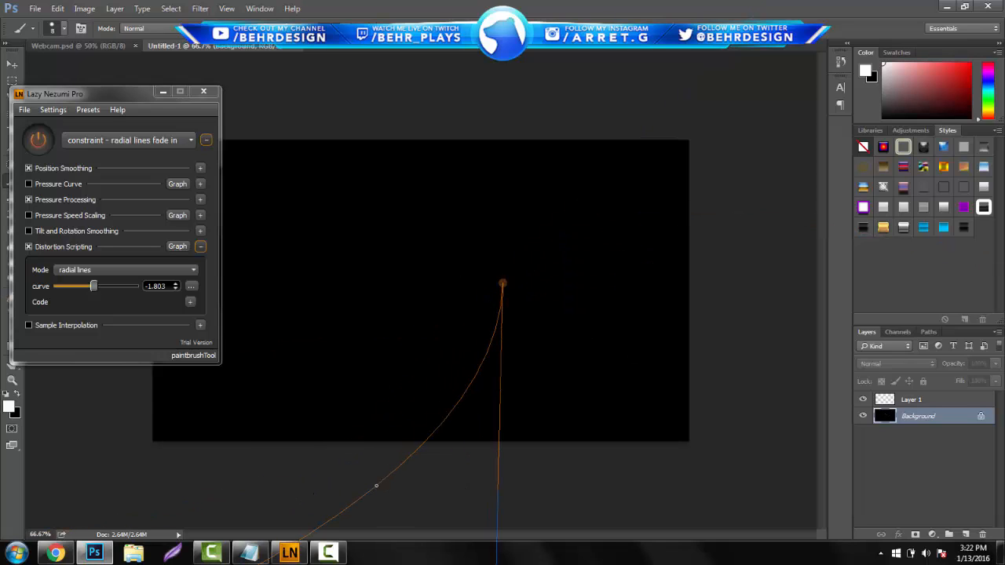
# Return Lazy Nezumi to the 'smoothing - pressure gain' preset
pyautogui.click(126, 140)
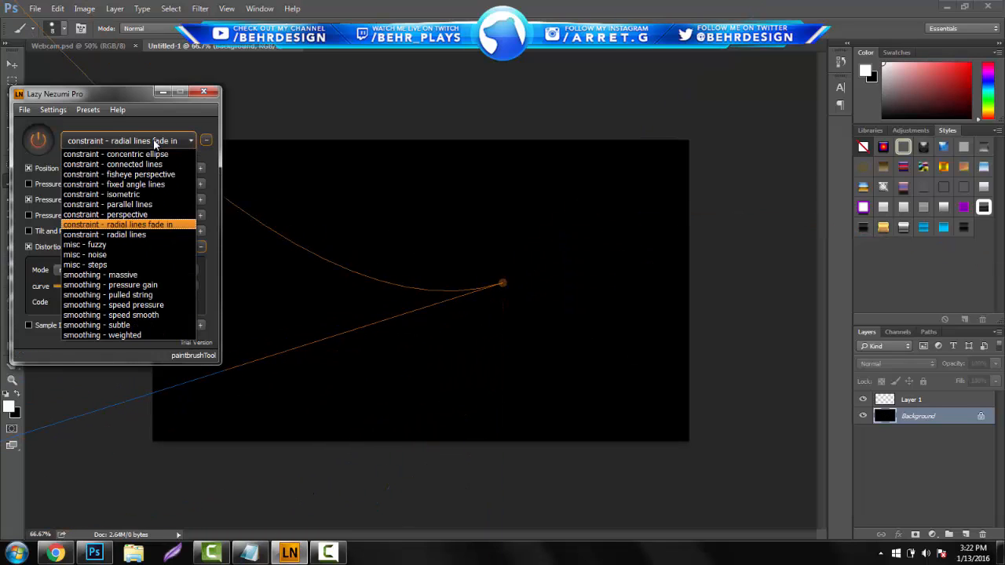
pyautogui.click(110, 286)
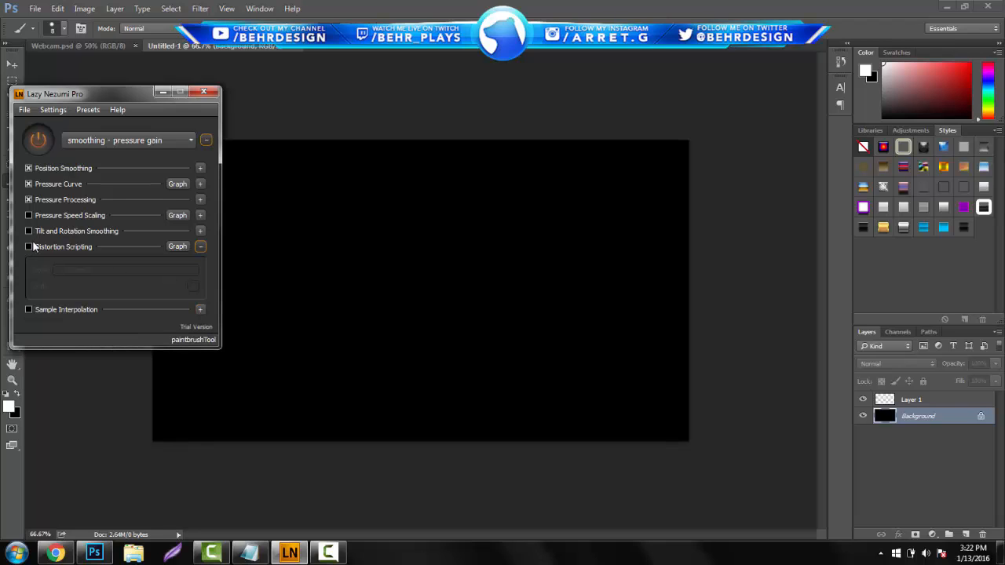
# Toggle a pressure option, then load the 'misc - noise' preset with its settings shown
pyautogui.click(28, 216)
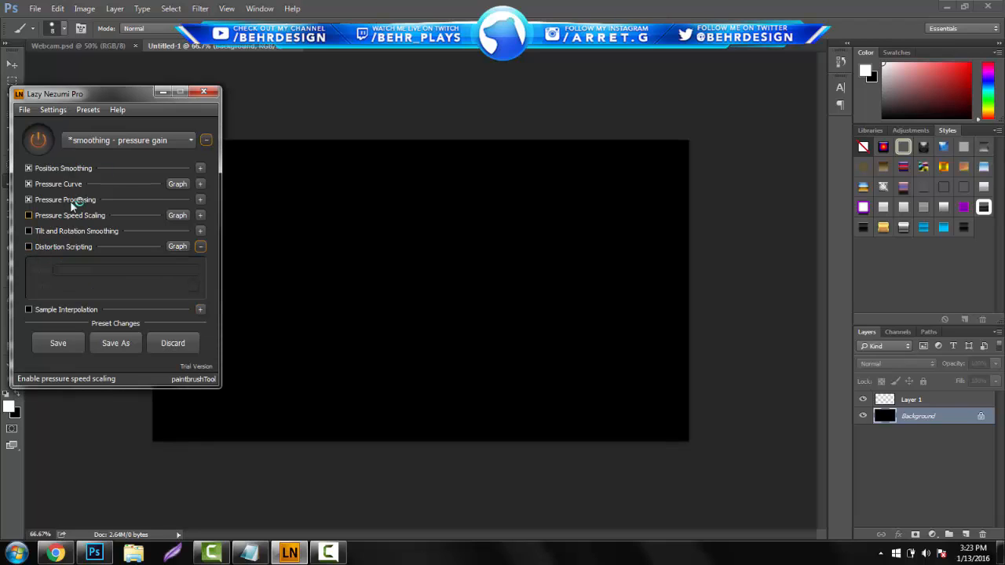
pyautogui.click(125, 140)
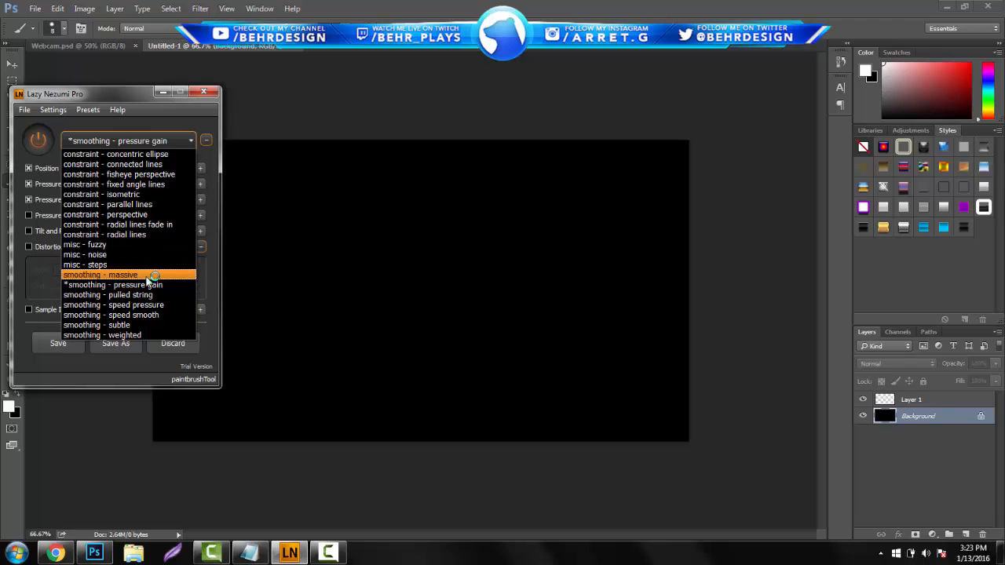
pyautogui.click(85, 255)
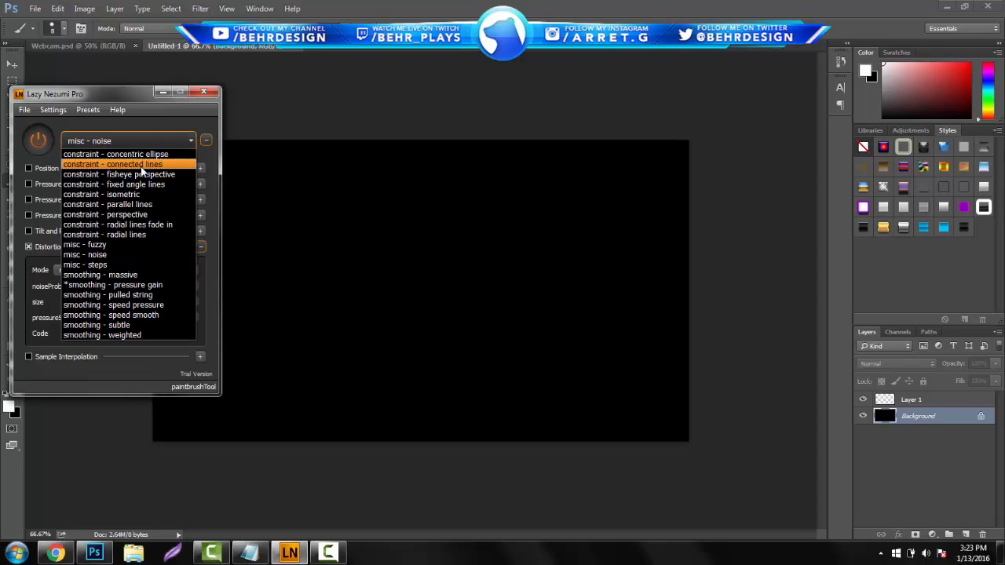
pyautogui.moveTo(149, 325)
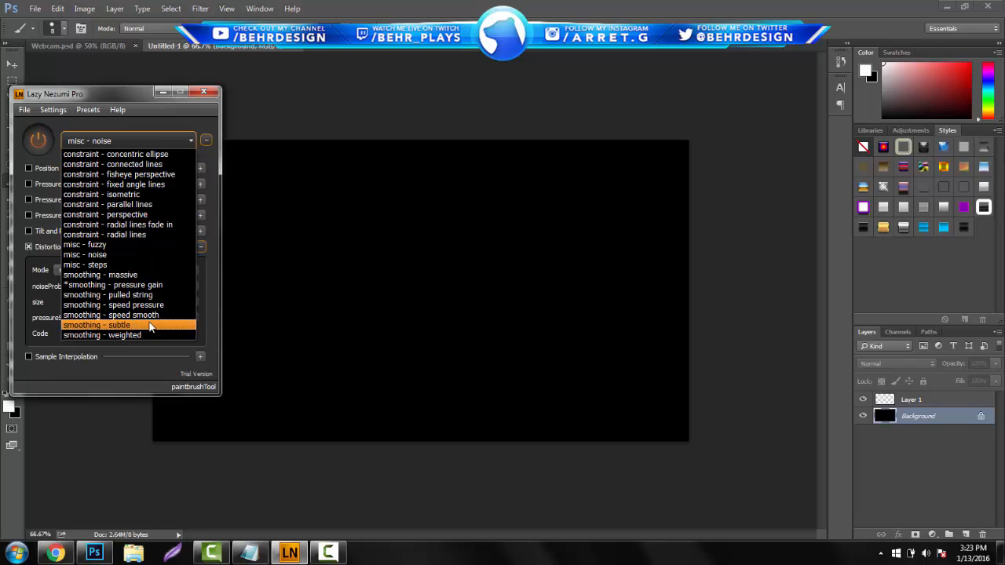
pyautogui.moveTo(145, 236)
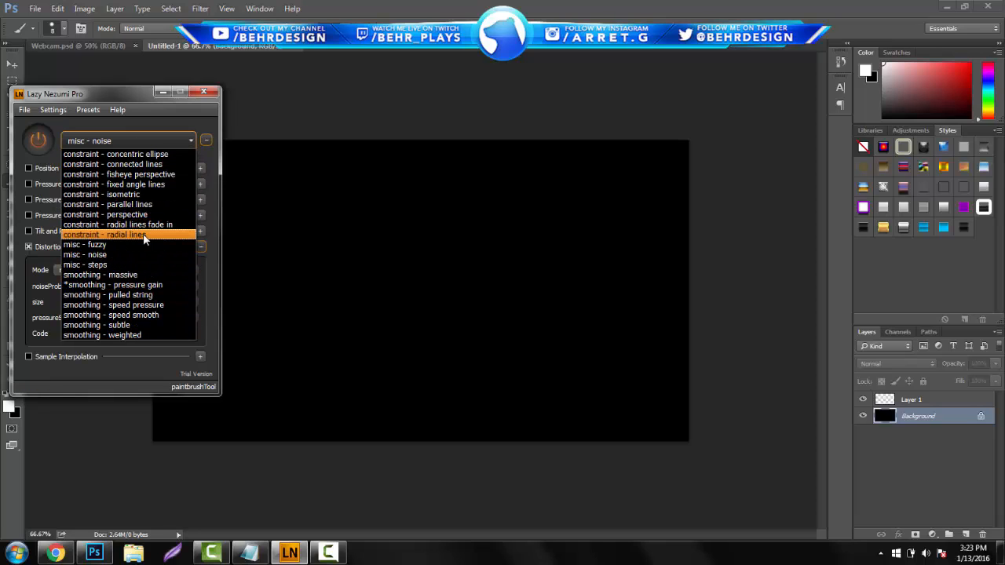
pyautogui.moveTo(133, 305)
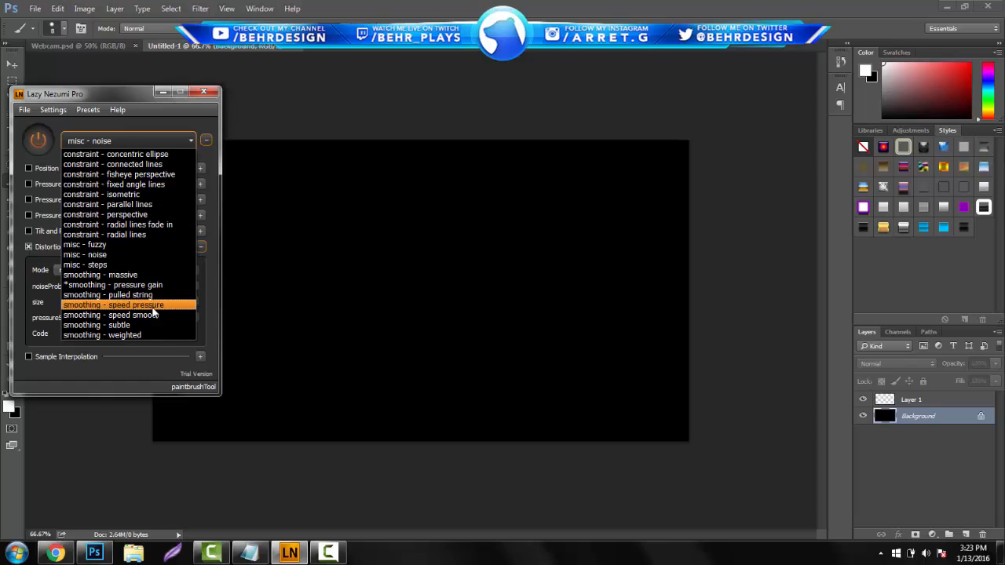
pyautogui.moveTo(102, 336)
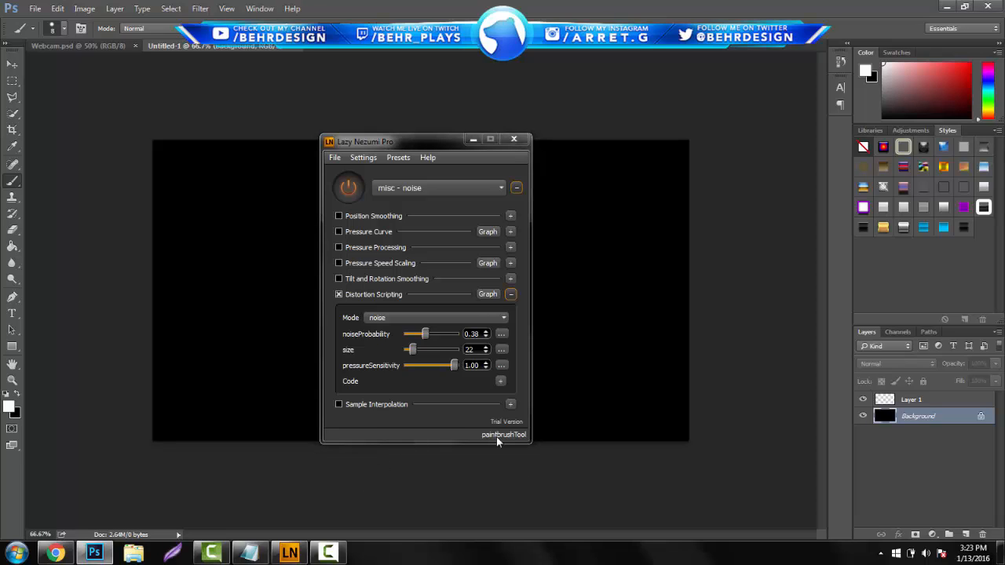
pyautogui.moveTo(505, 437)
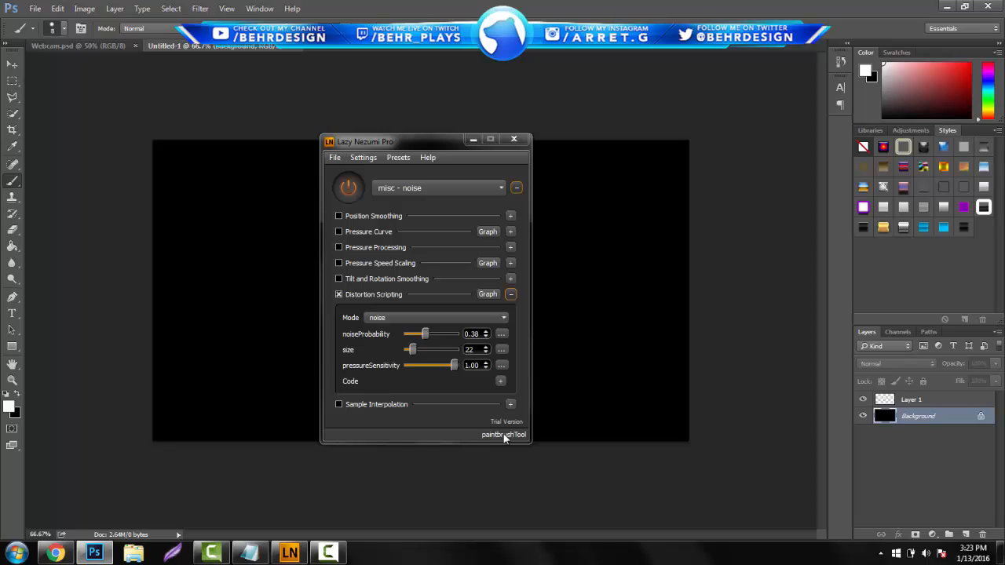
pyautogui.moveTo(462, 269)
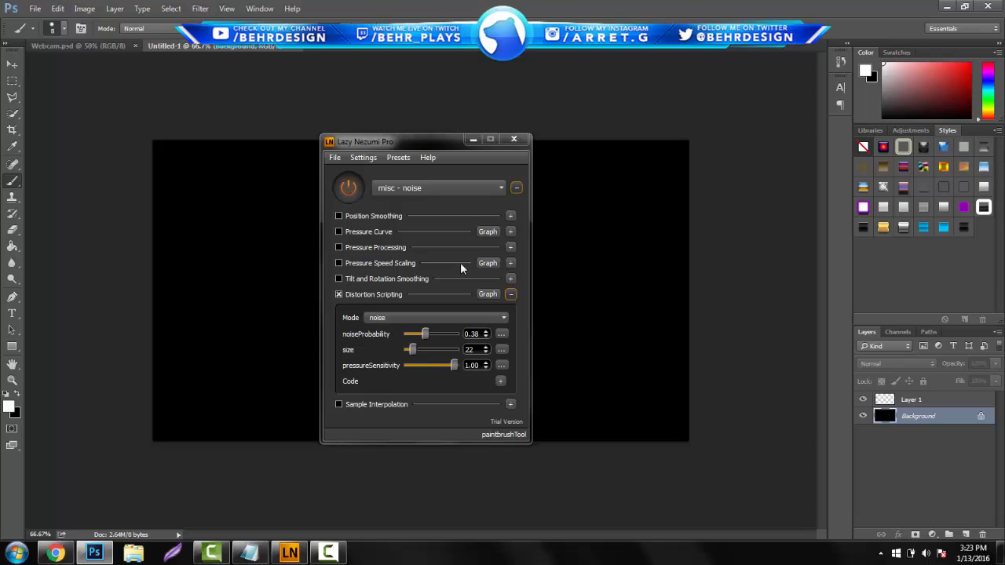
pyautogui.moveTo(495, 285)
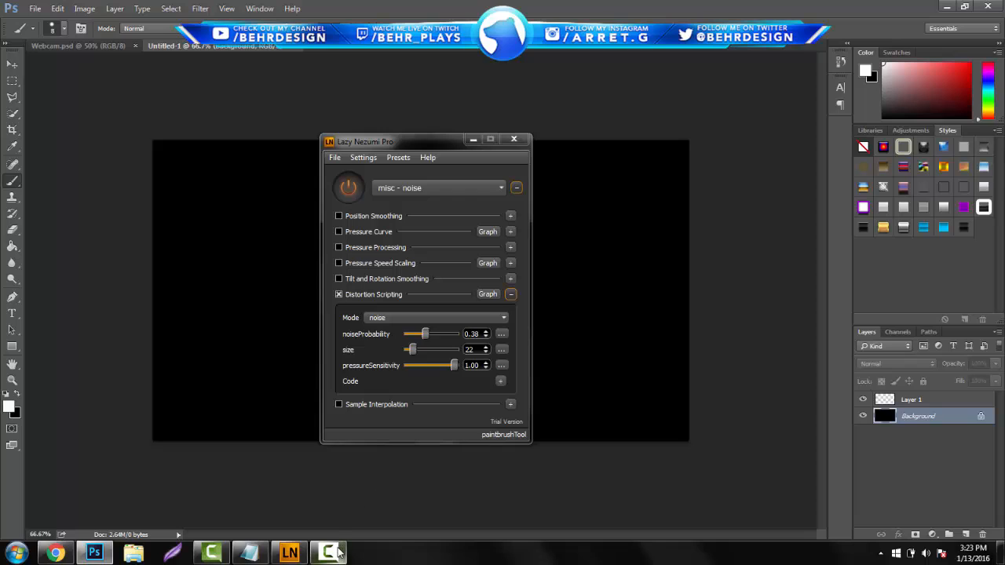
pyautogui.moveTo(393, 556)
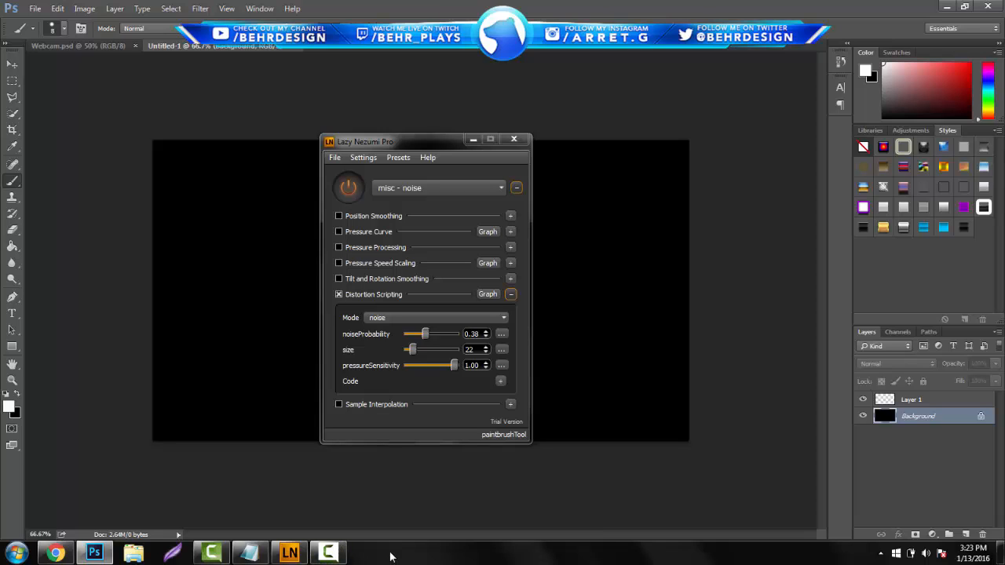